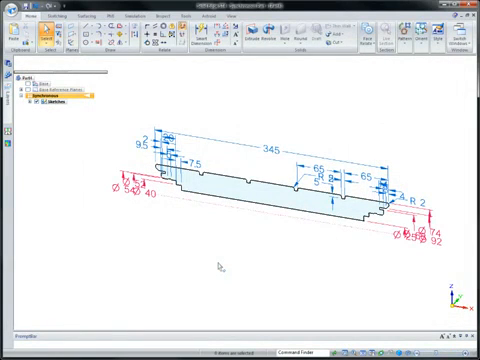
mouse_move(256, 220)
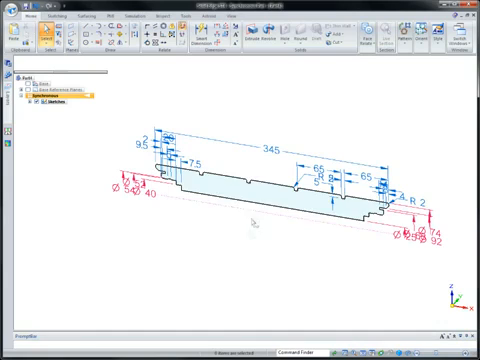